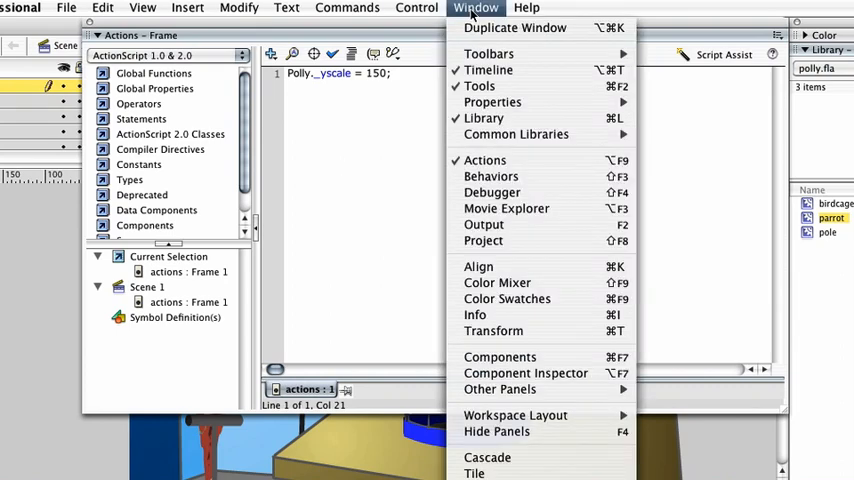
mouse_move(506, 208)
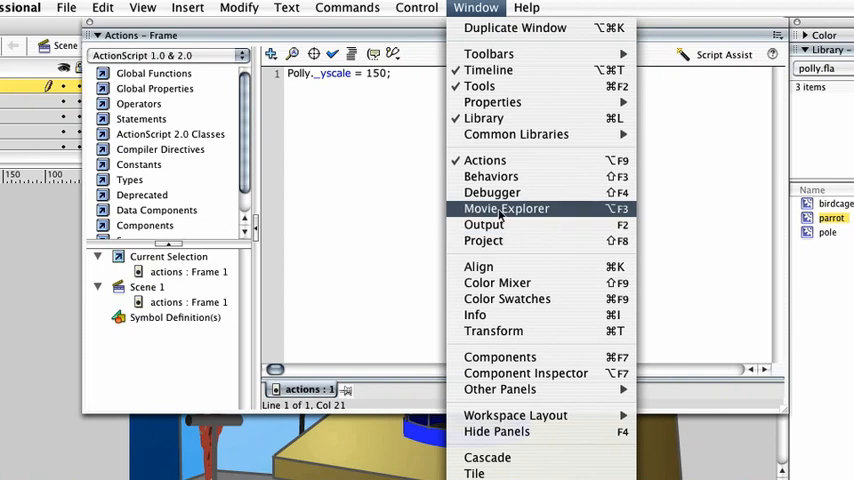
- Show the Movie Explorer panel from the Window menu
left_click(506, 208)
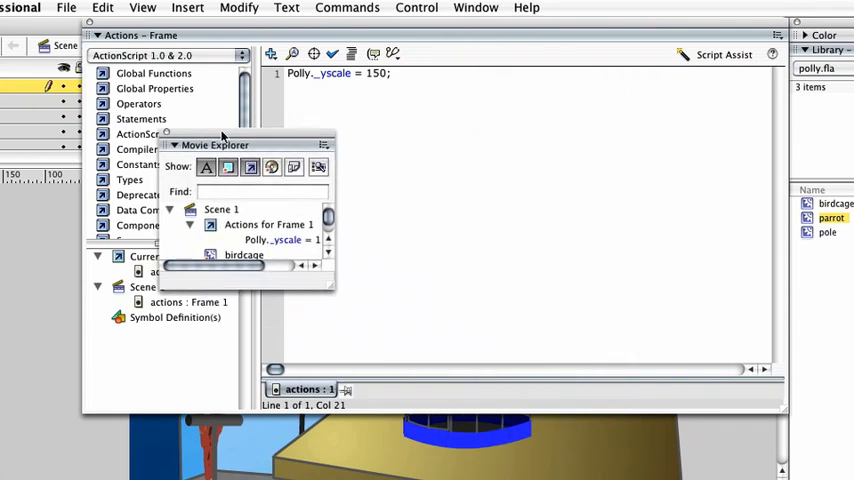
- Resize the Movie Explorer so Scene 1's frame actions, birdcage, parrot and pole entries all show
left_click_drag(216, 144, 216, 122)
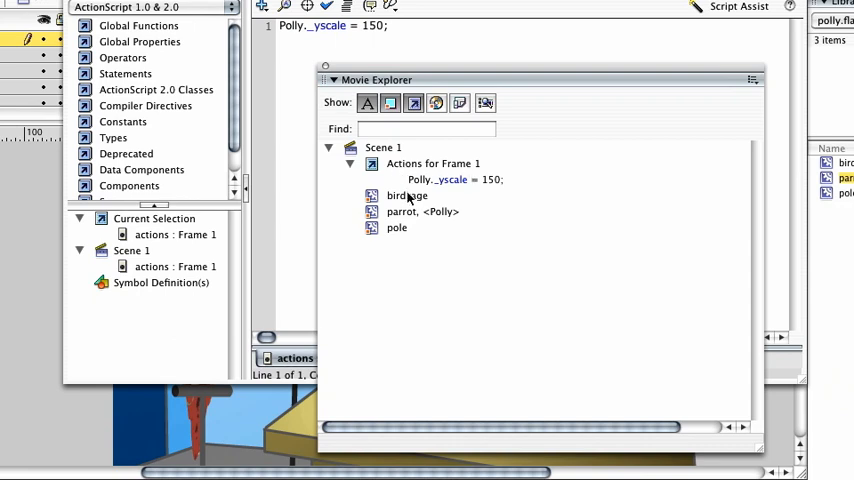
mouse_move(400, 212)
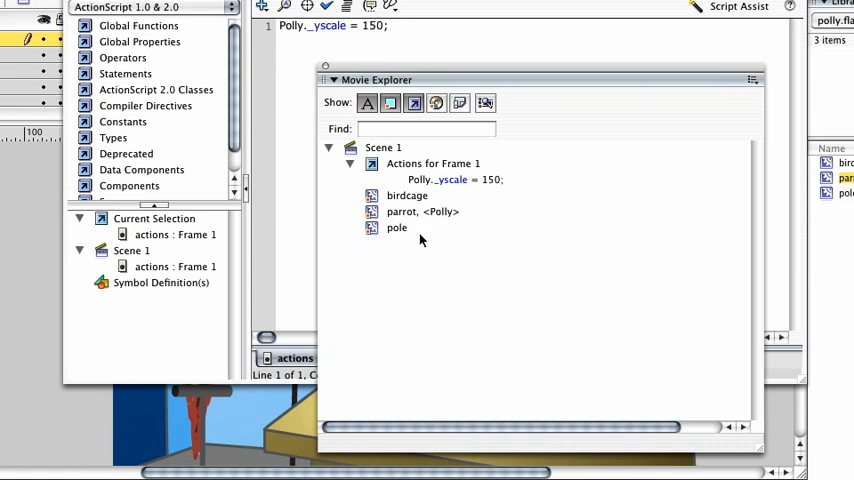
mouse_move(442, 340)
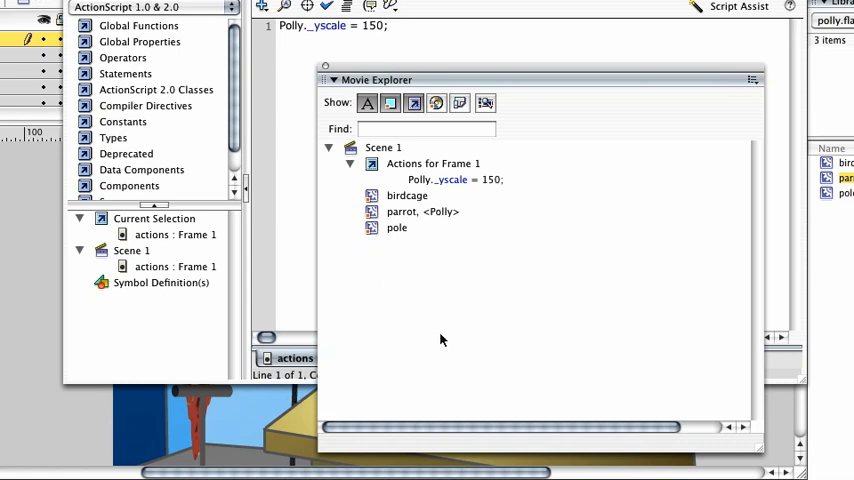
mouse_move(436, 272)
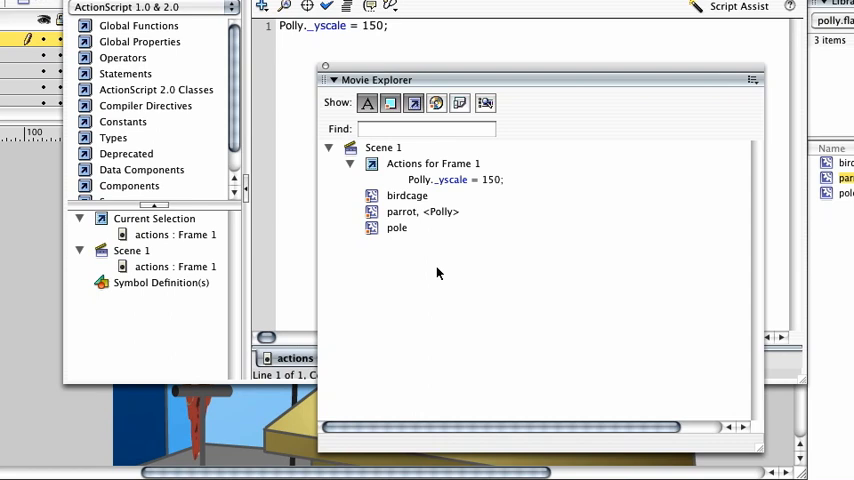
mouse_move(376, 122)
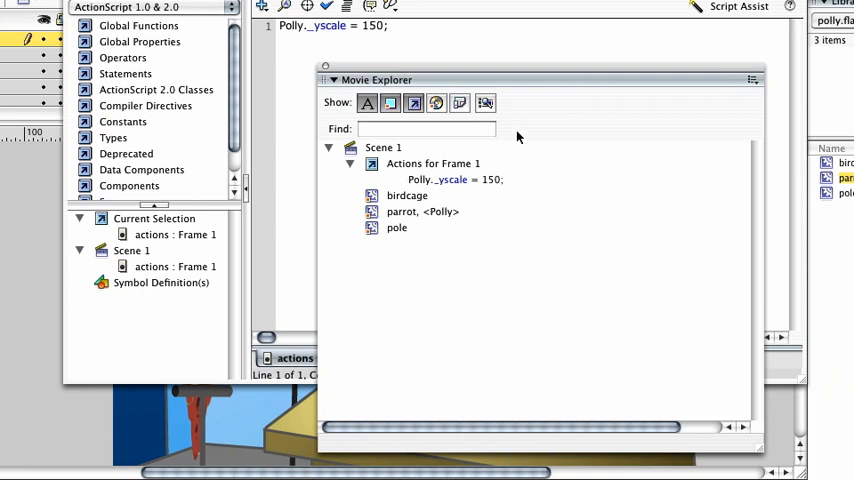
mouse_move(486, 104)
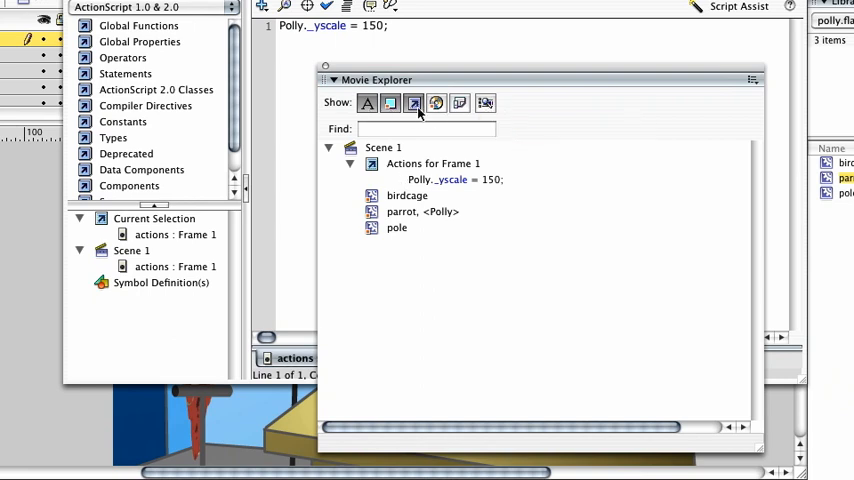
- In Movie Explorer Settings, check Symbol definitions alongside Movie elements
left_click(484, 104)
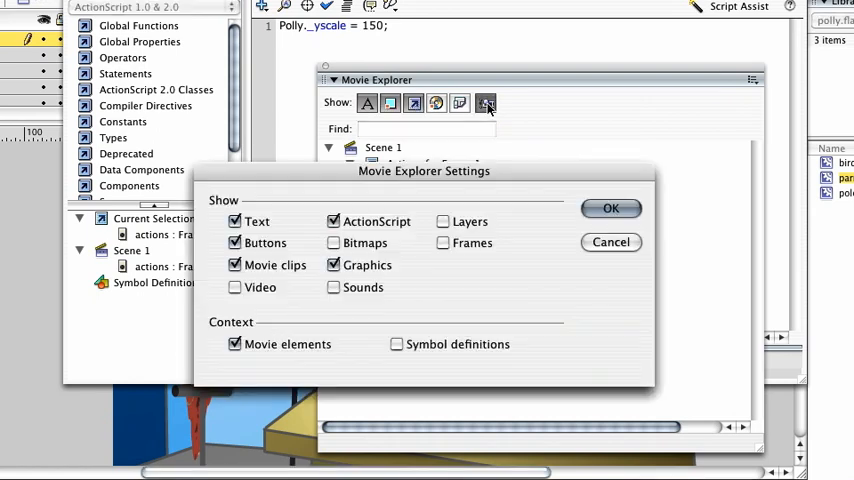
left_click_drag(424, 172, 436, 158)
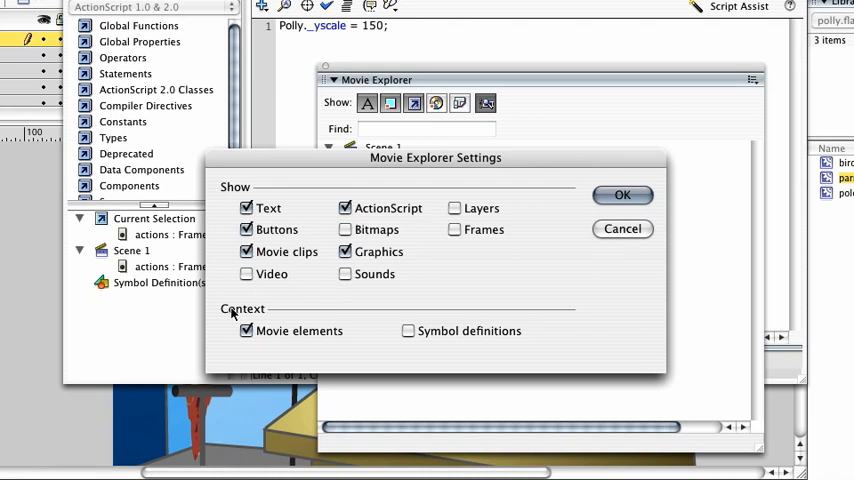
mouse_move(410, 336)
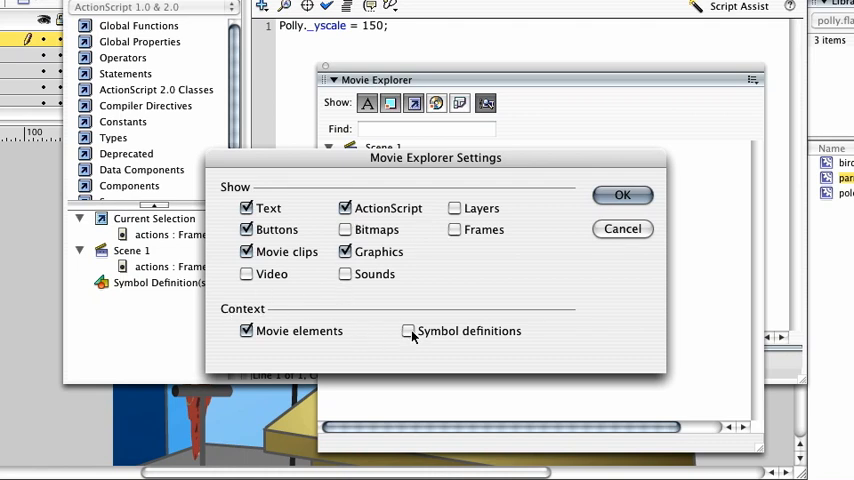
left_click(408, 332)
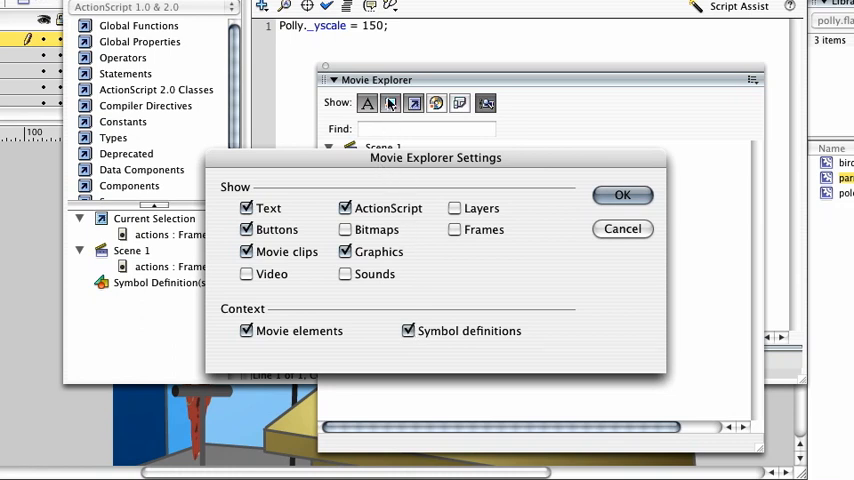
mouse_move(392, 104)
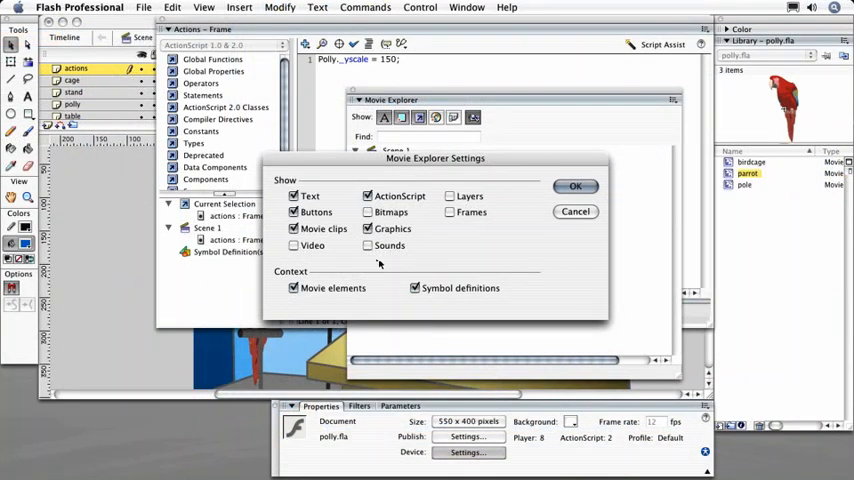
mouse_move(744, 220)
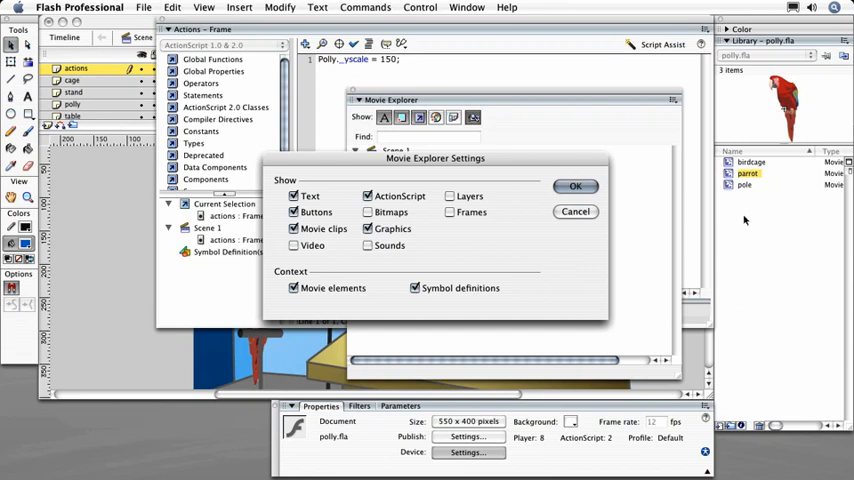
- Confirm the settings so Symbol Definition(s) lists birdcage, parrot and pole under Scene 1
left_click(576, 186)
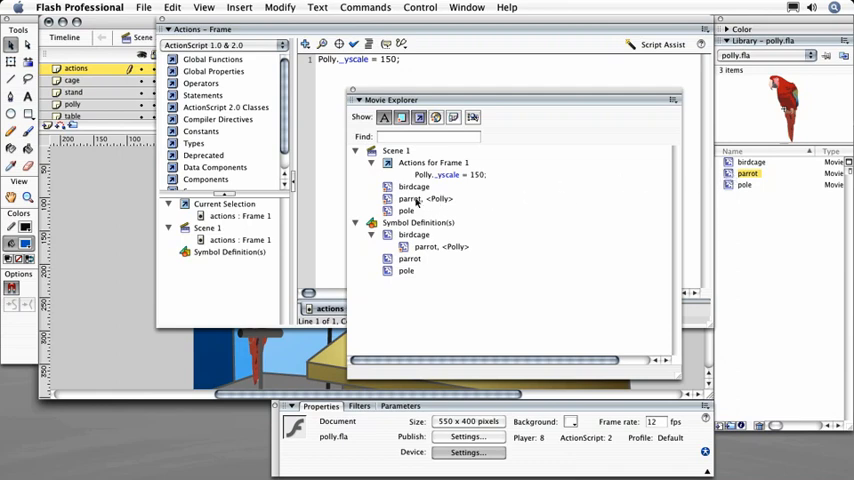
mouse_move(414, 202)
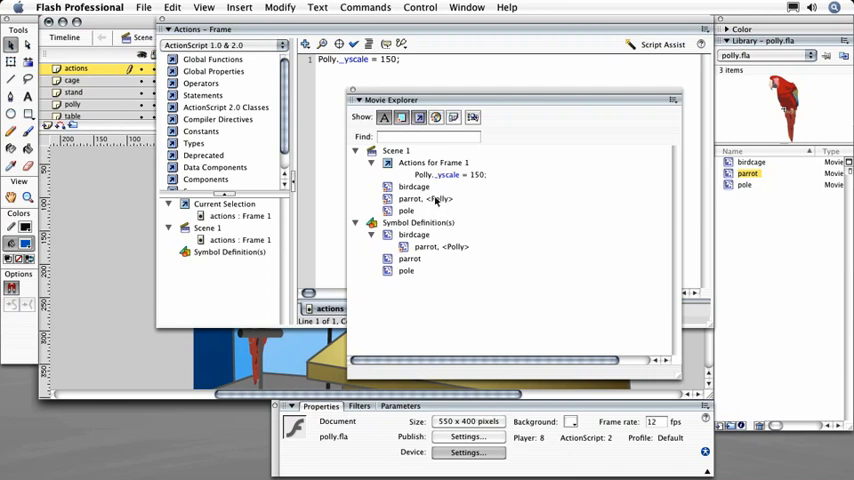
mouse_move(126, 172)
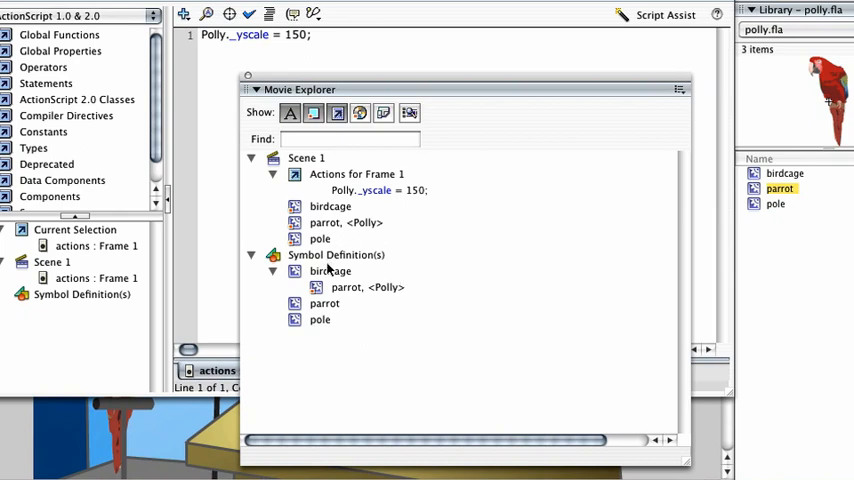
mouse_move(332, 296)
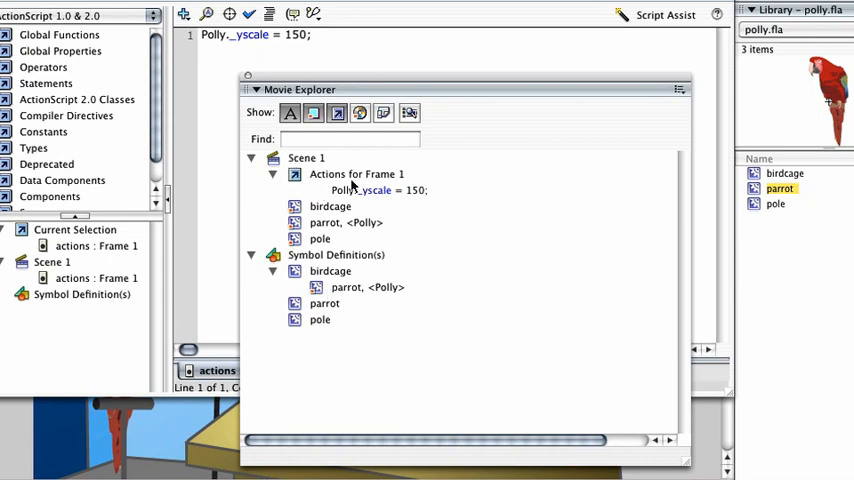
mouse_move(390, 296)
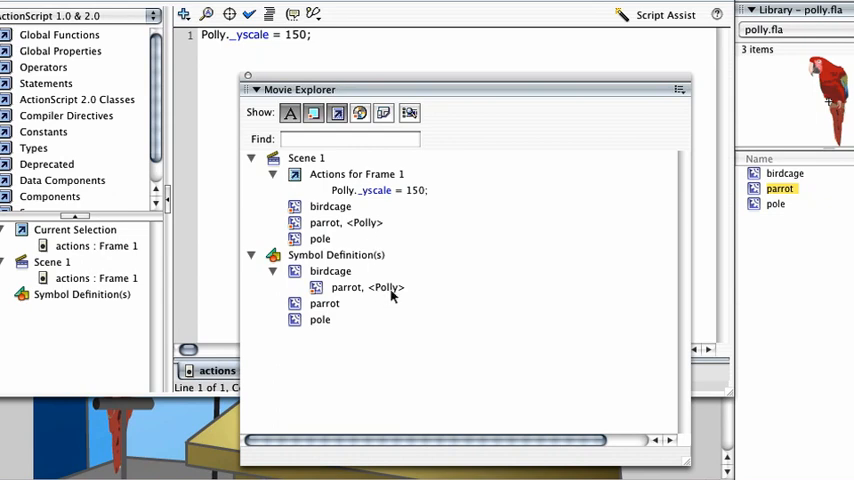
mouse_move(332, 272)
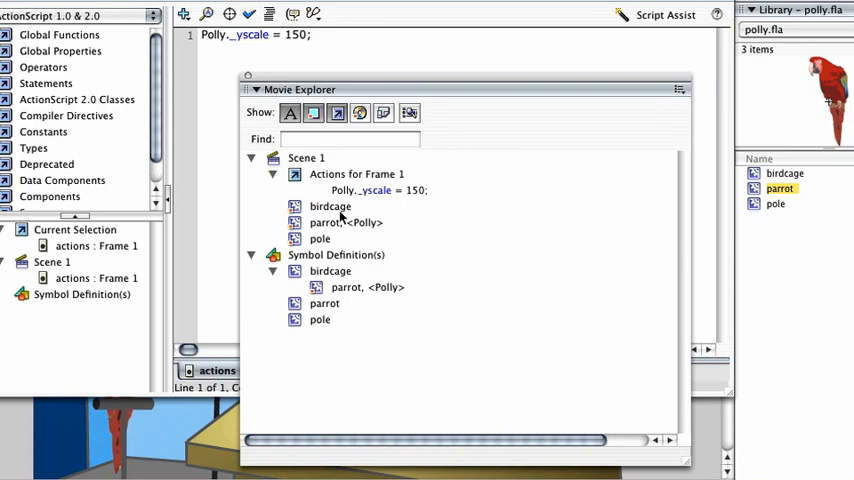
mouse_move(336, 212)
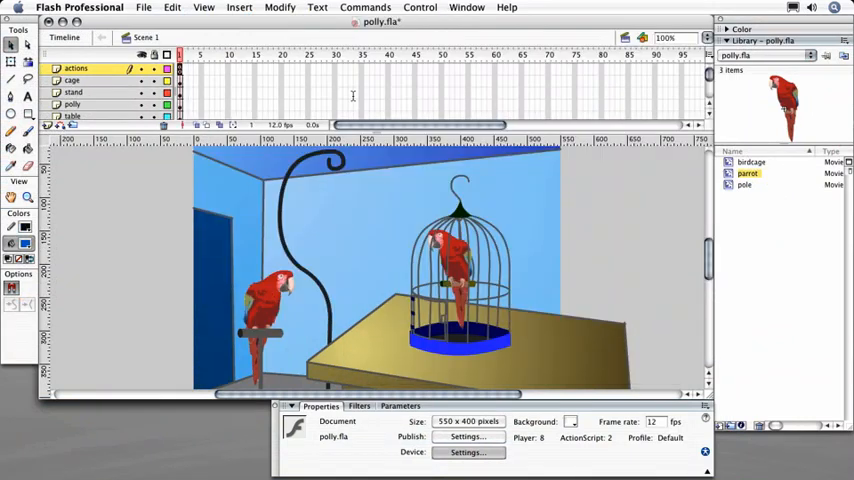
mouse_move(406, 184)
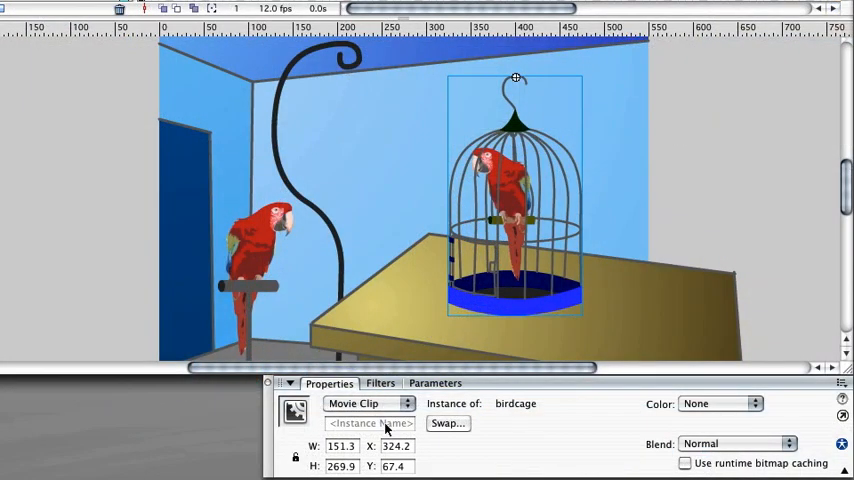
- Name the selected birdcage movie clip instance 'cage' in the Properties panel
left_click(368, 424)
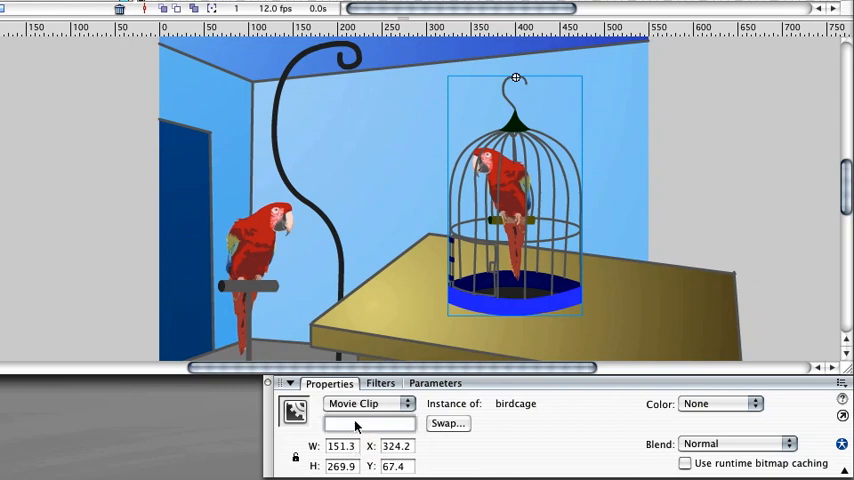
type("cage")
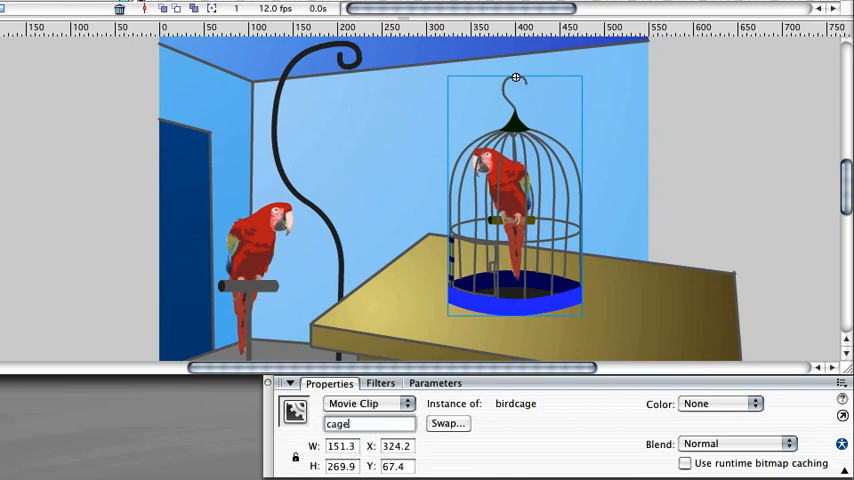